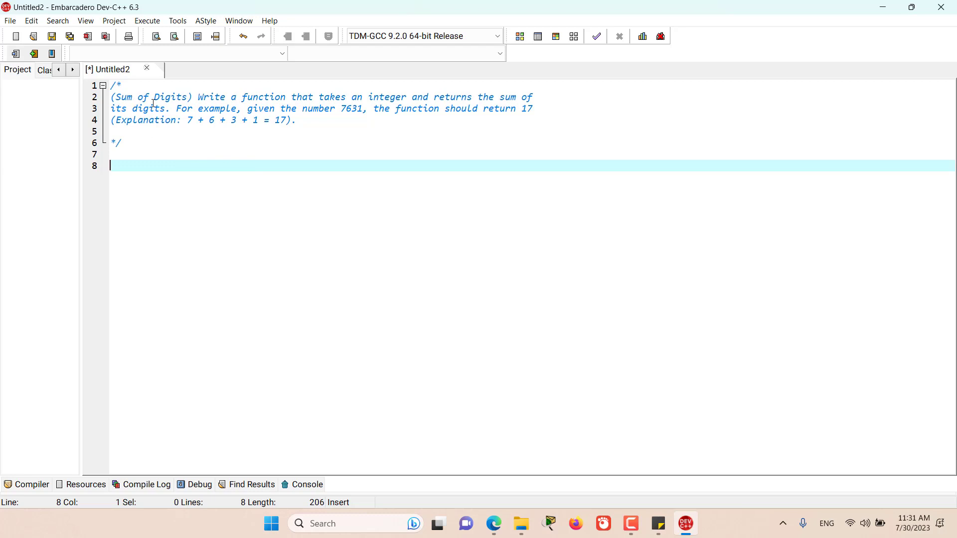
mouse_move(226, 97)
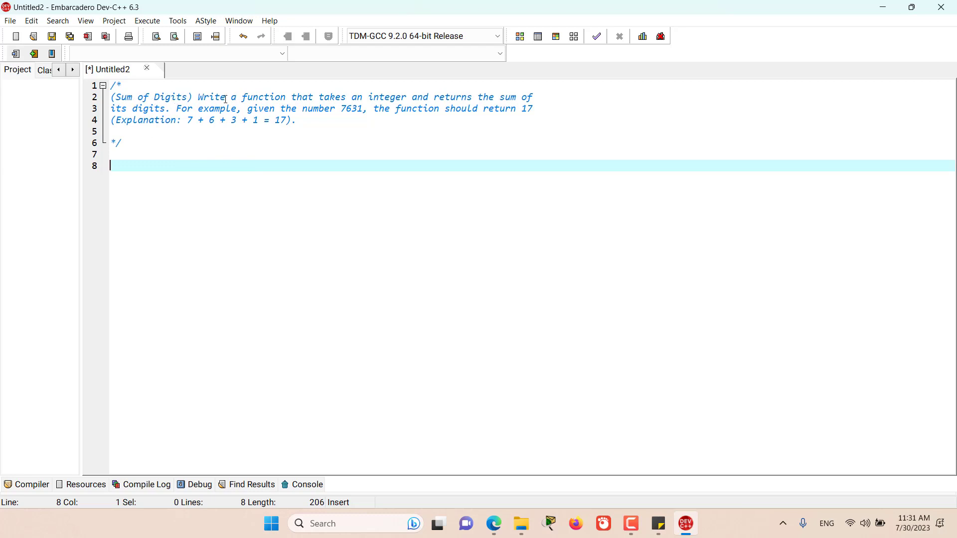
mouse_move(367, 108)
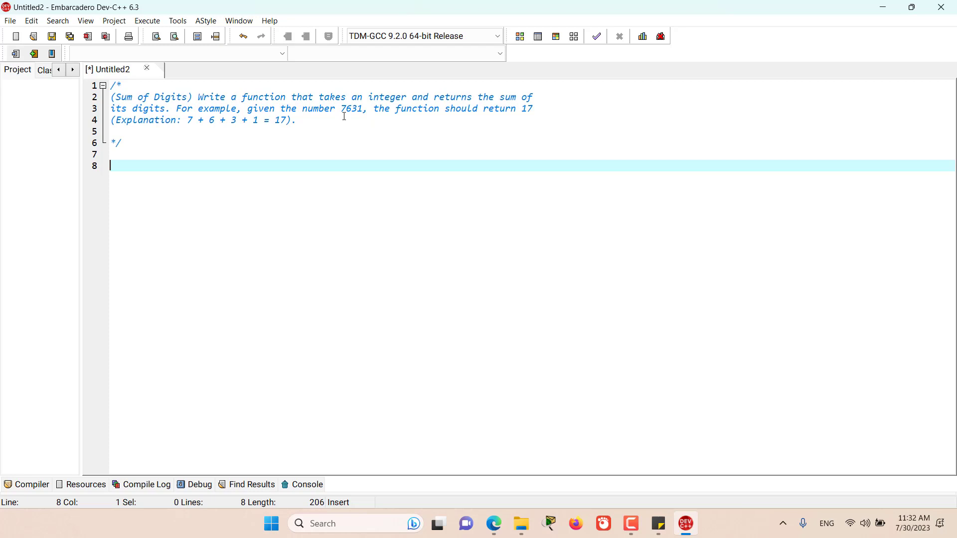
mouse_move(499, 122)
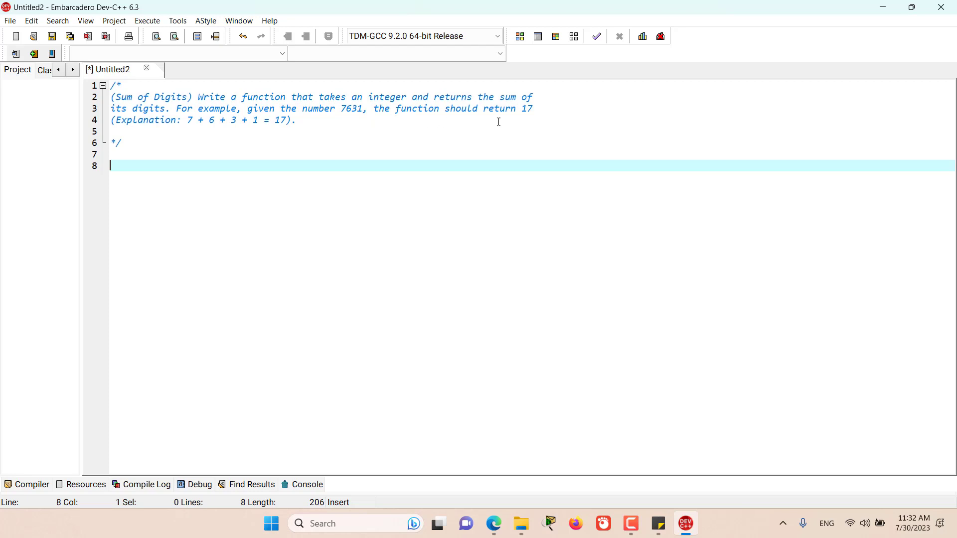
mouse_move(186, 126)
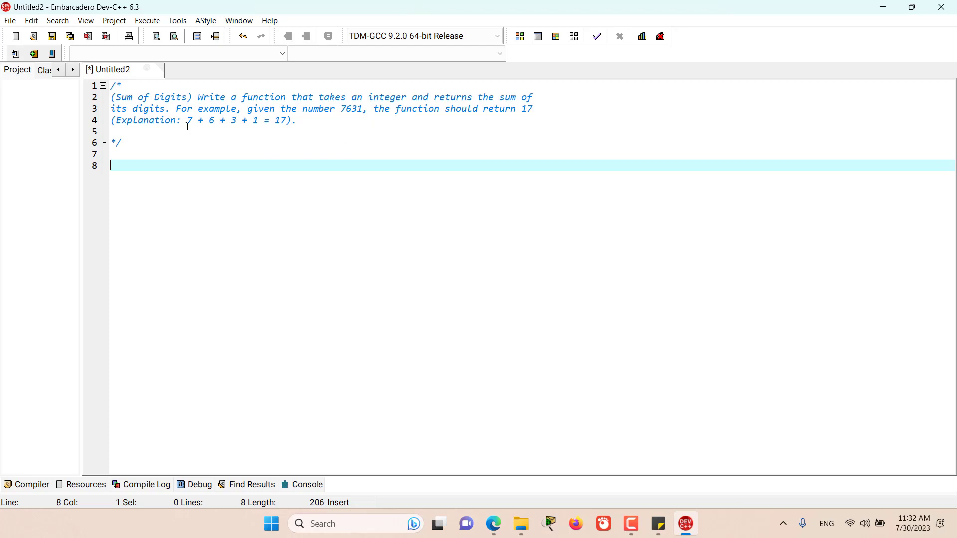
mouse_move(206, 123)
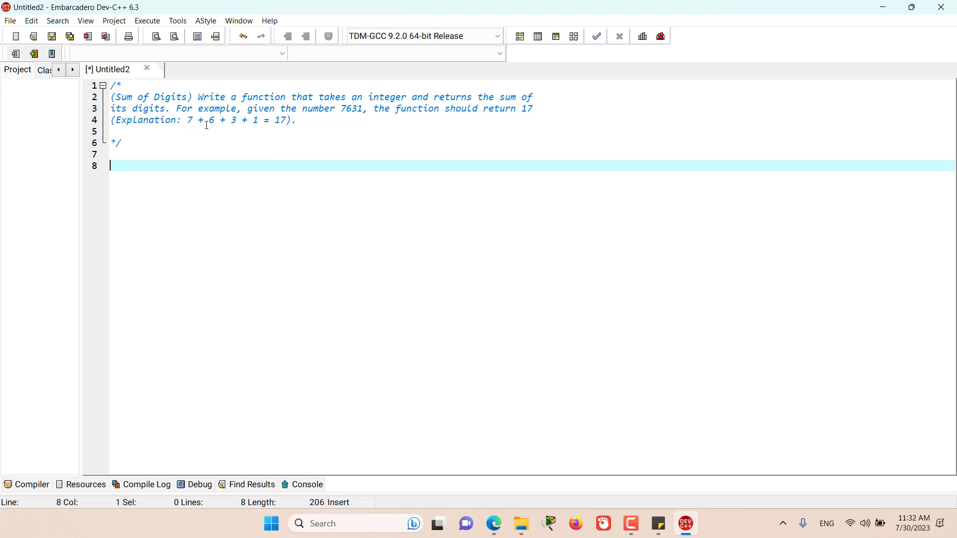
mouse_move(277, 124)
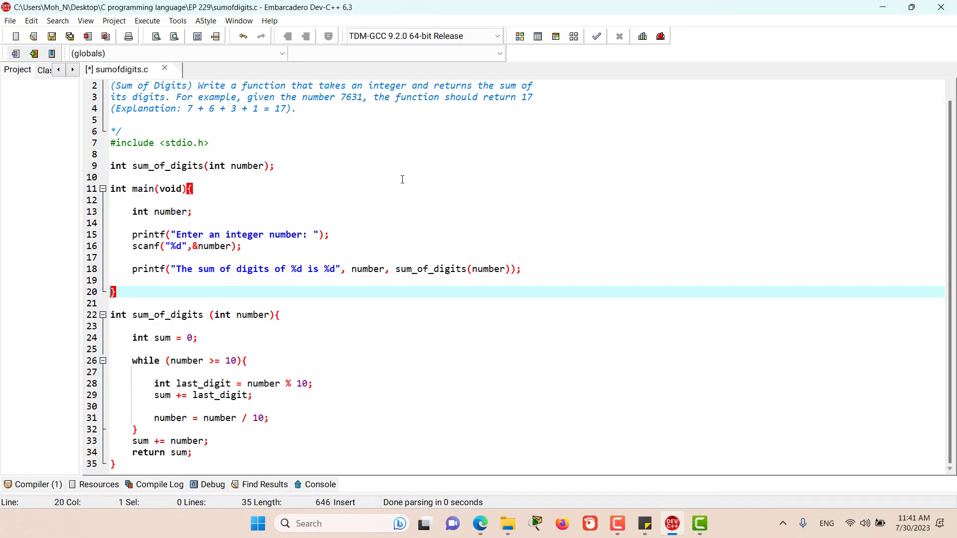
mouse_move(359, 182)
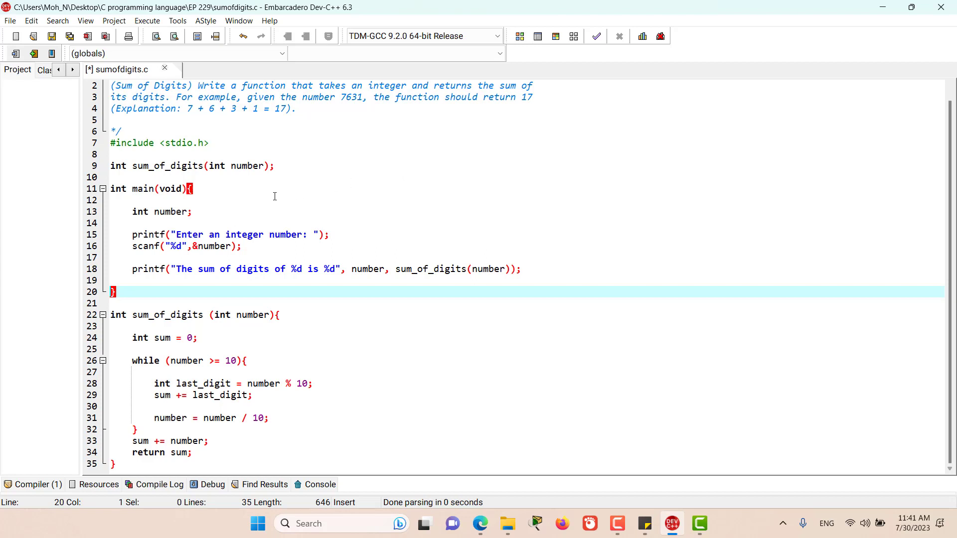
mouse_move(144, 166)
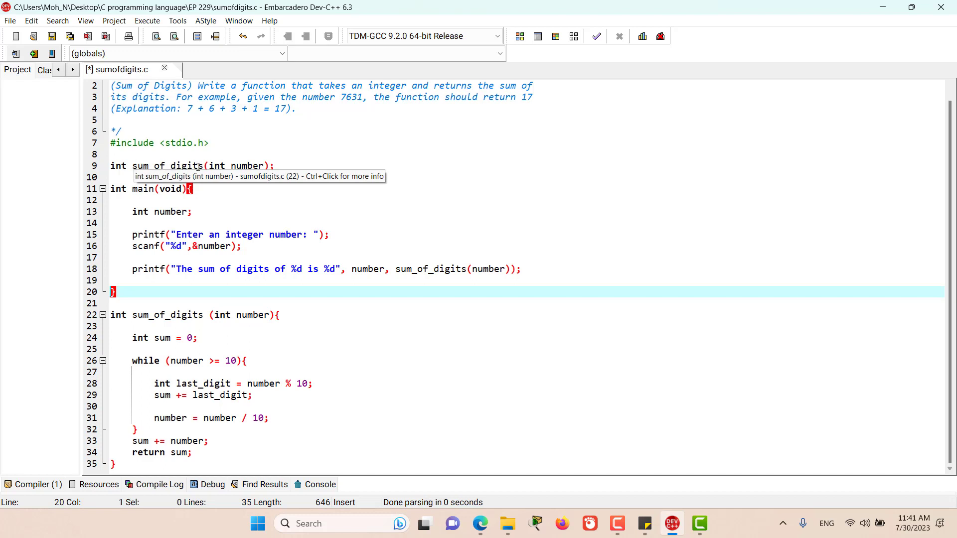
mouse_move(150, 173)
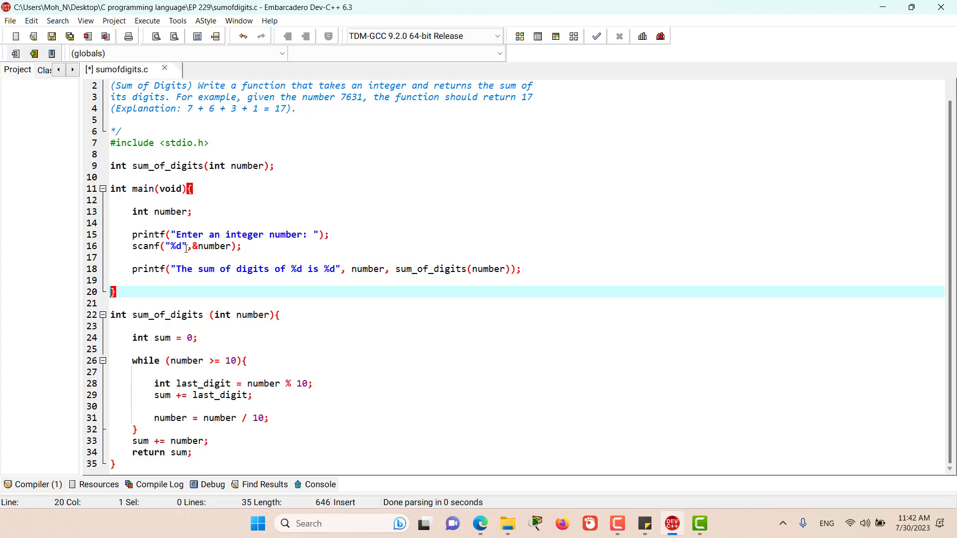
mouse_move(205, 248)
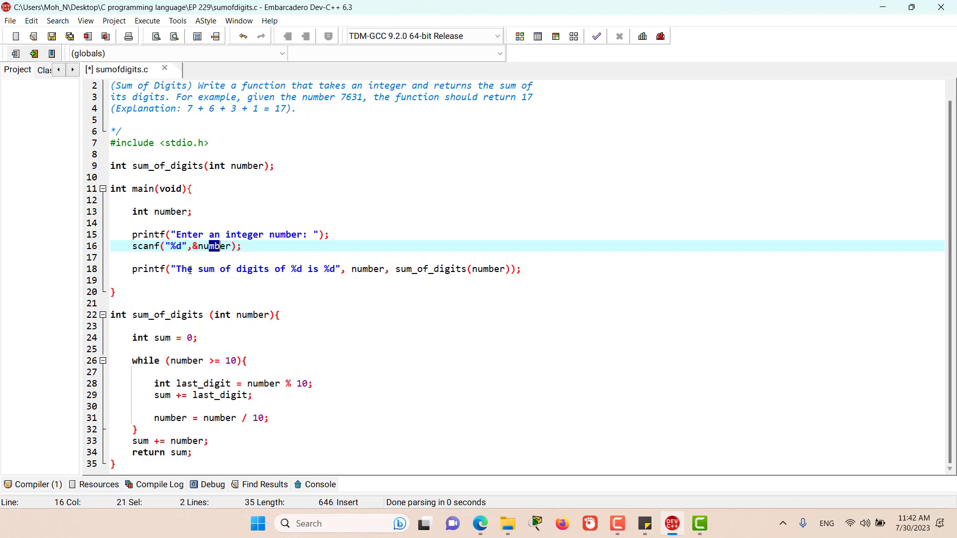
Place the cursor in the sum declaration line inside sum_of_digits after selecting number in scanf
double_click(296, 269)
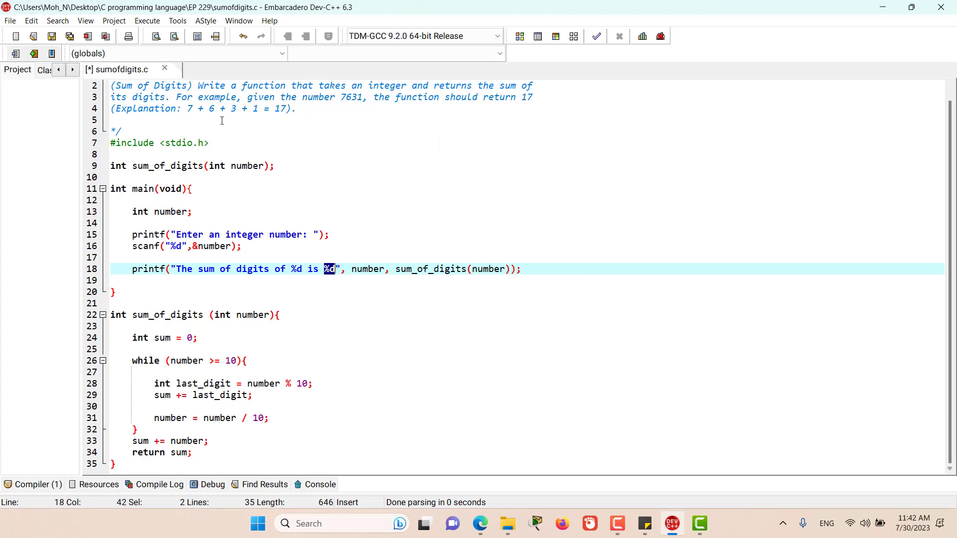
mouse_move(351, 269)
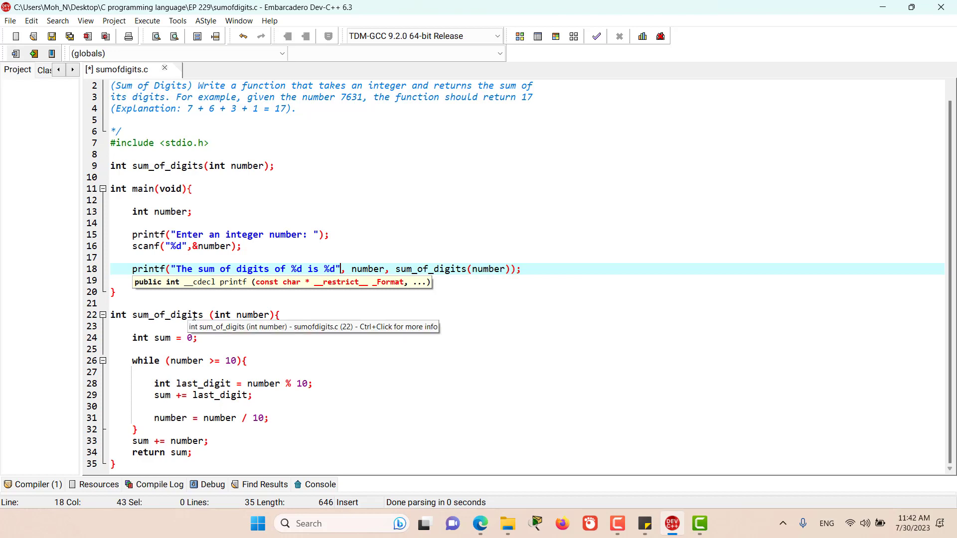
mouse_move(245, 315)
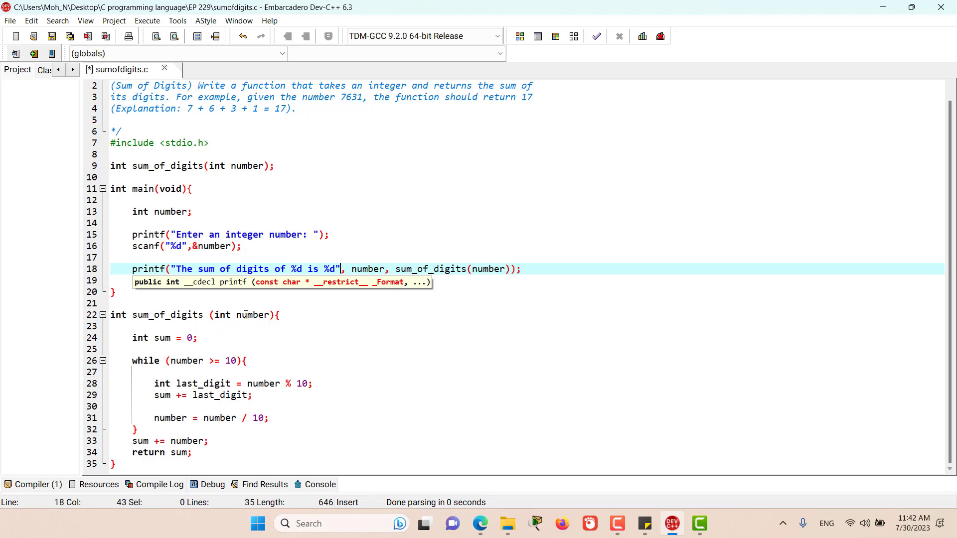
left_click(164, 338)
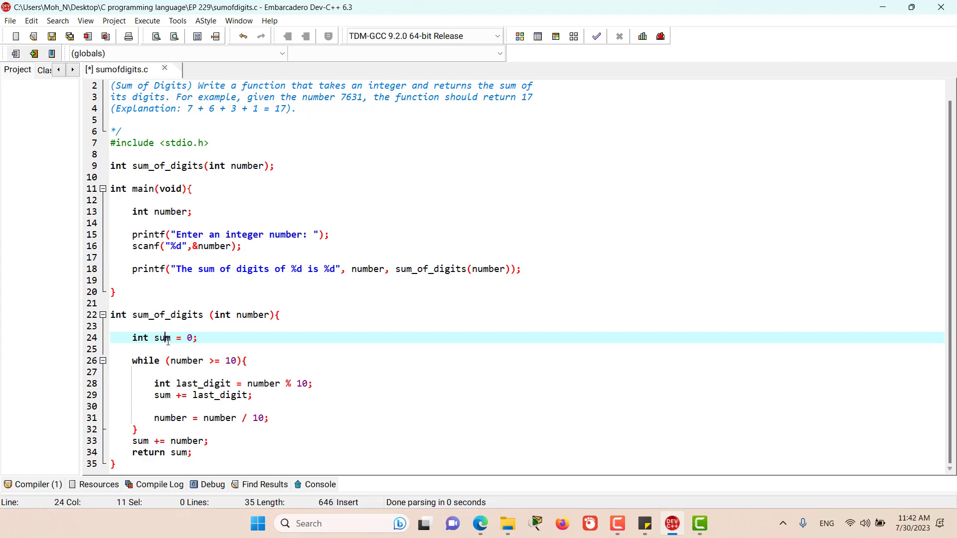
mouse_move(162, 338)
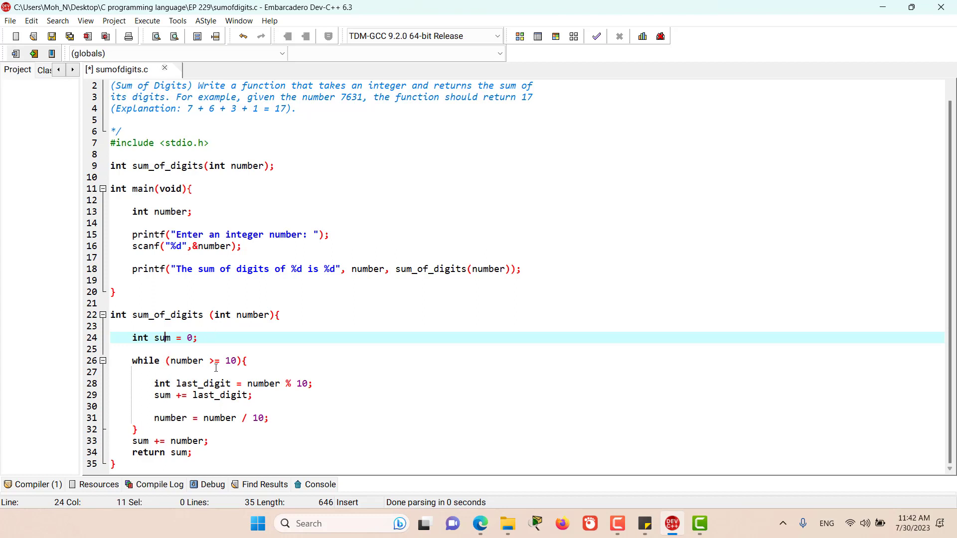
mouse_move(203, 367)
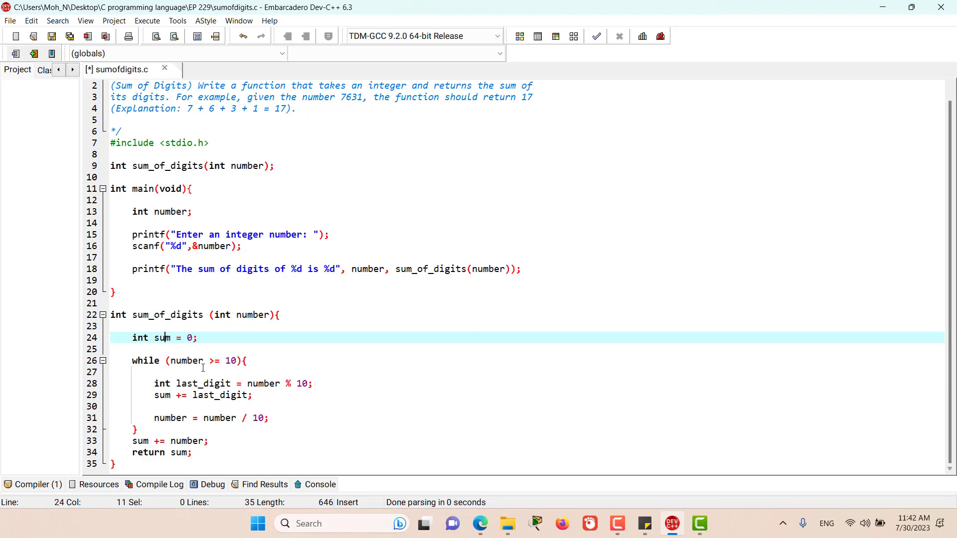
mouse_move(202, 361)
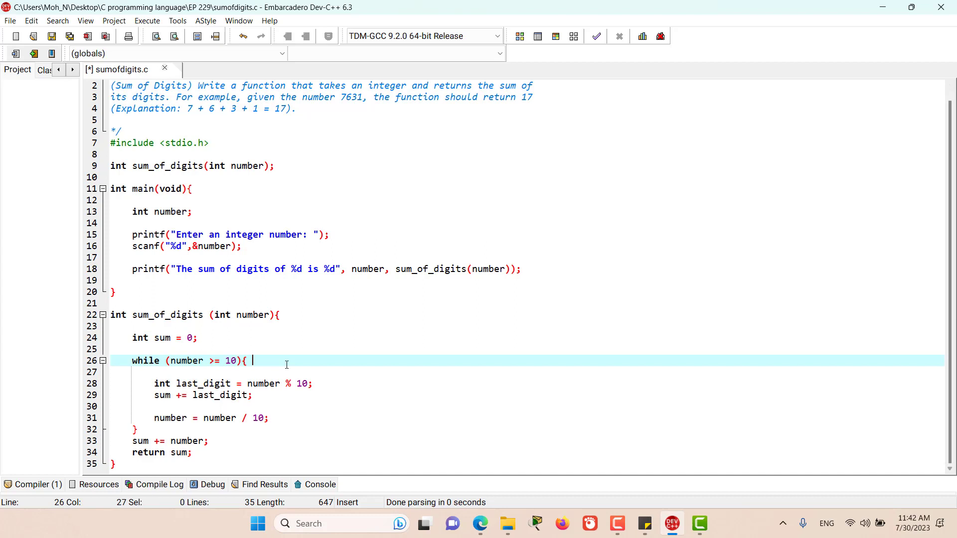
Comment the while loop as '//while the number' has 2 digits
type("//while")
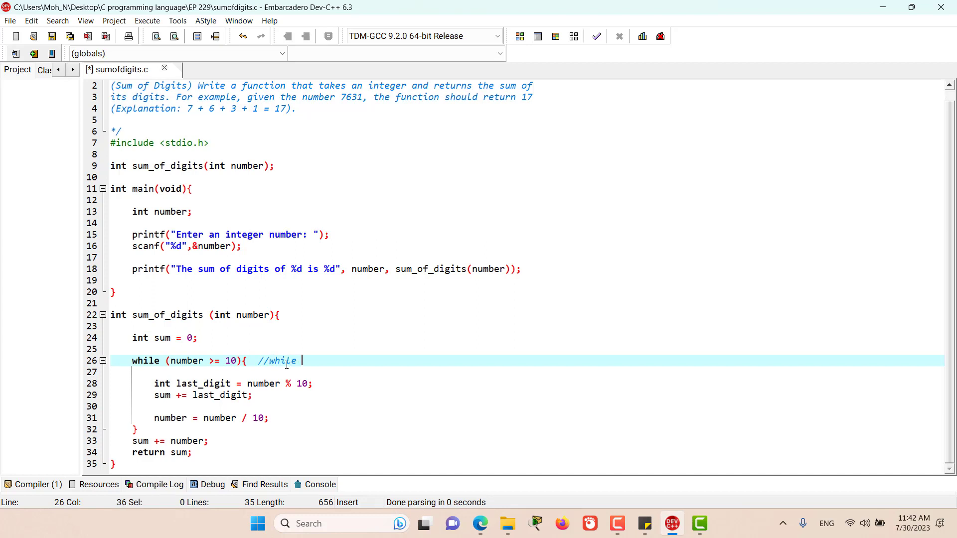
type("the number has 2 digits")
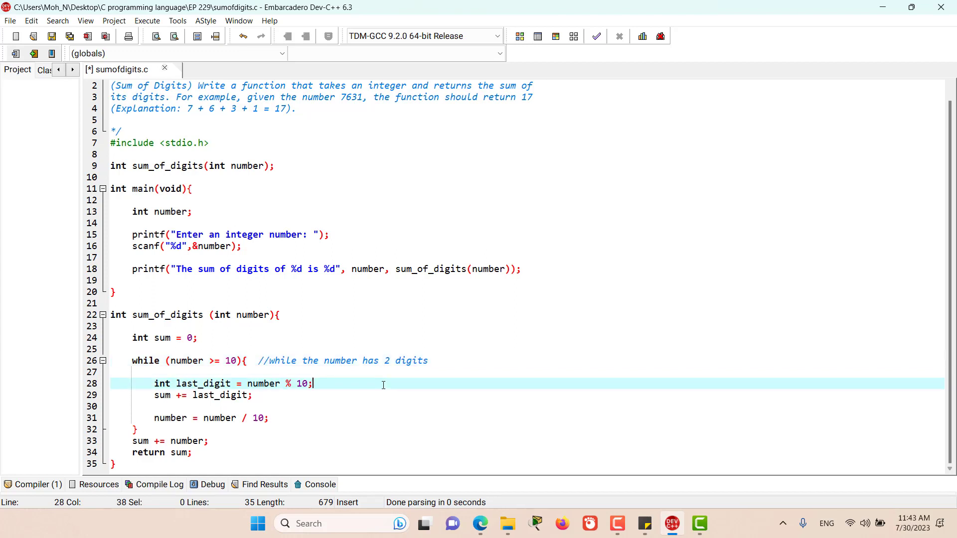
Comment the last_digit line with '//rightside' and finish the while comment's digit count 2
type("//right")
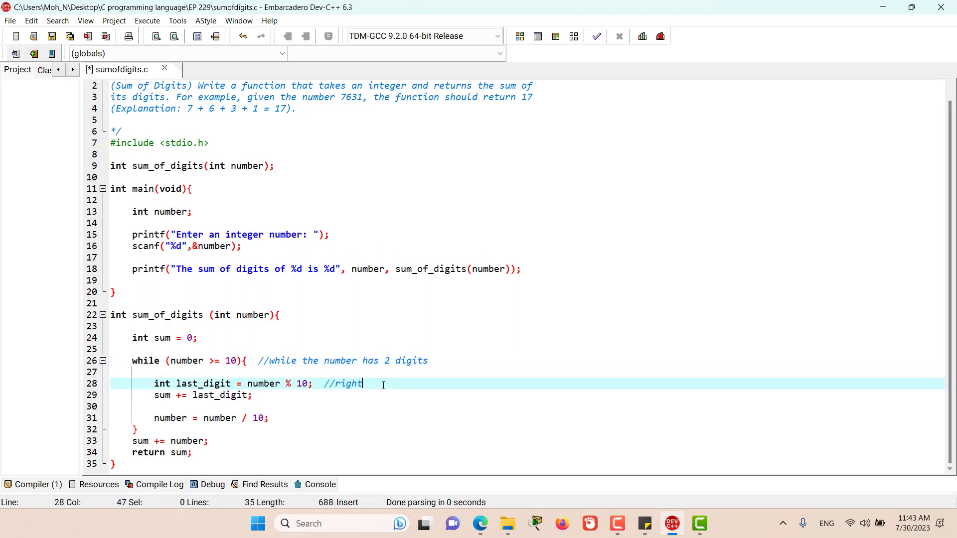
type("side")
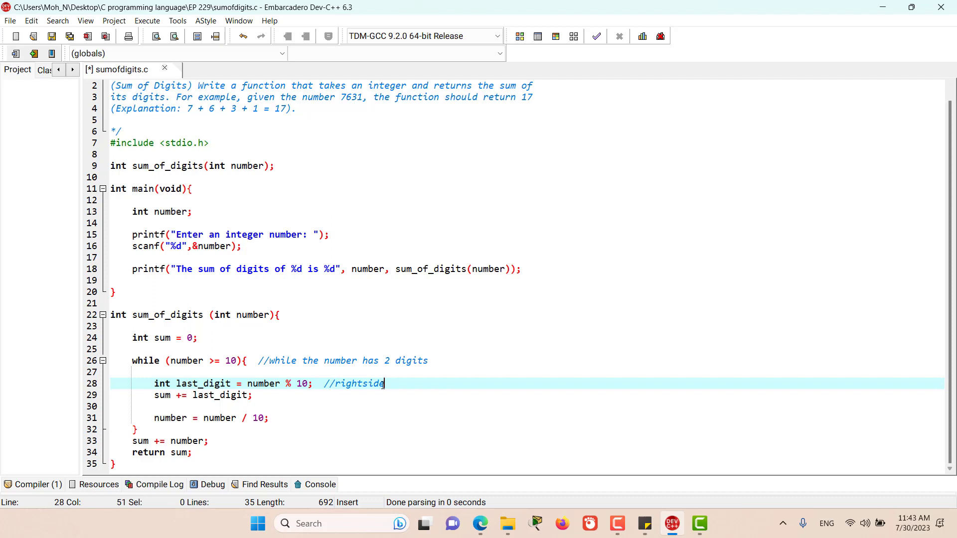
mouse_move(263, 383)
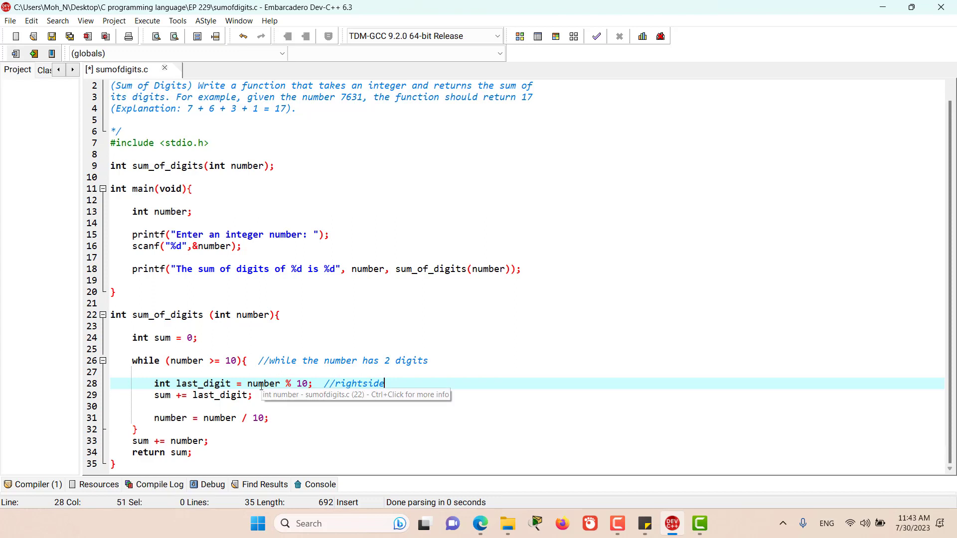
mouse_move(288, 383)
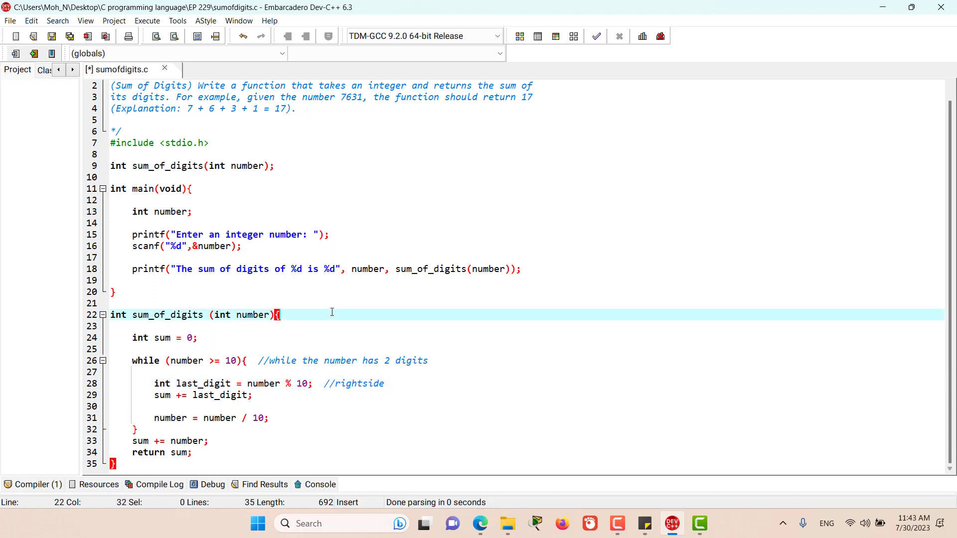
type("2")
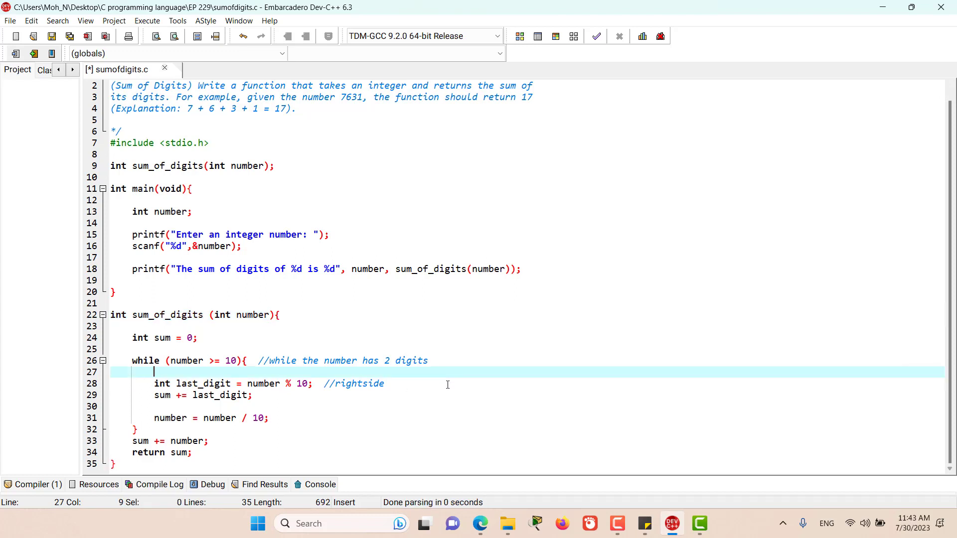
Append the example comment //222 after rightside, trimming the stray 1
type("//2221")
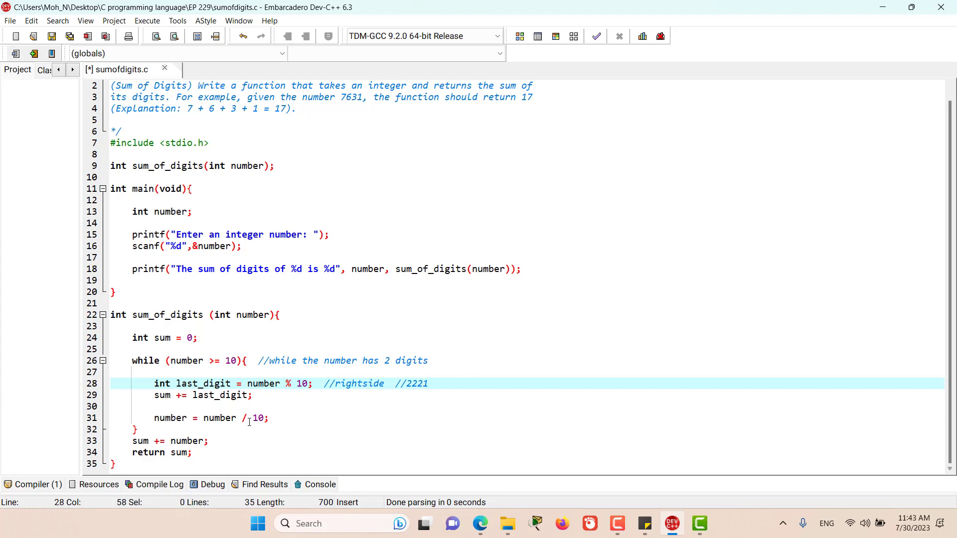
mouse_move(248, 418)
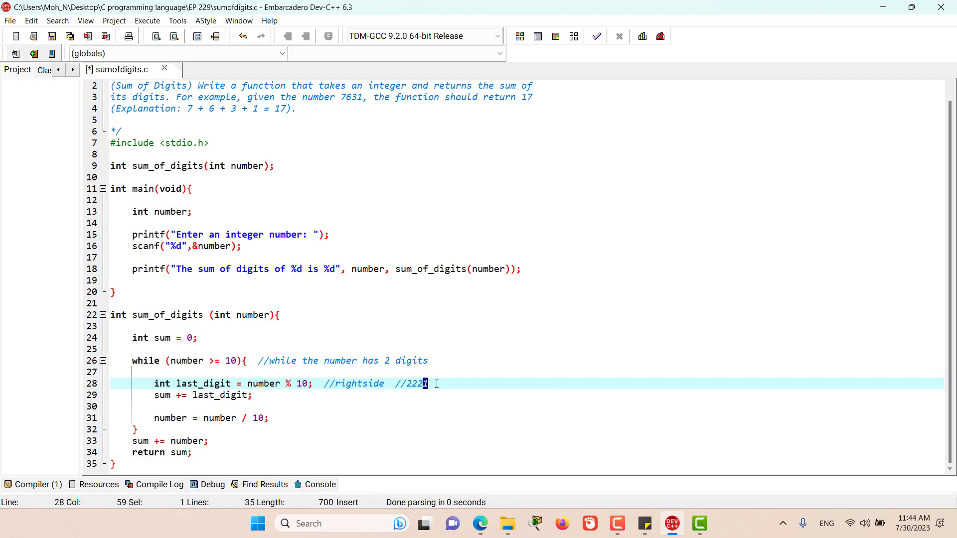
key("Backspace")
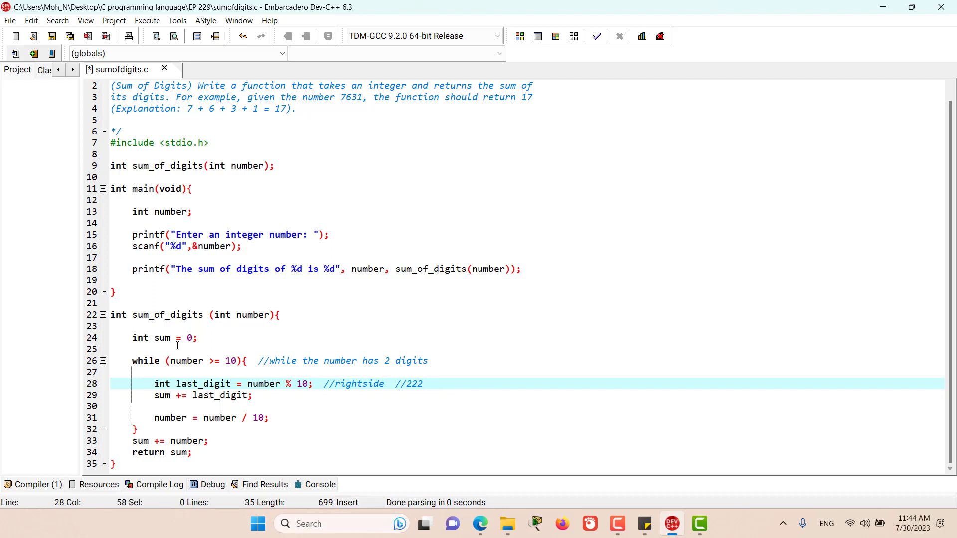
mouse_move(219, 418)
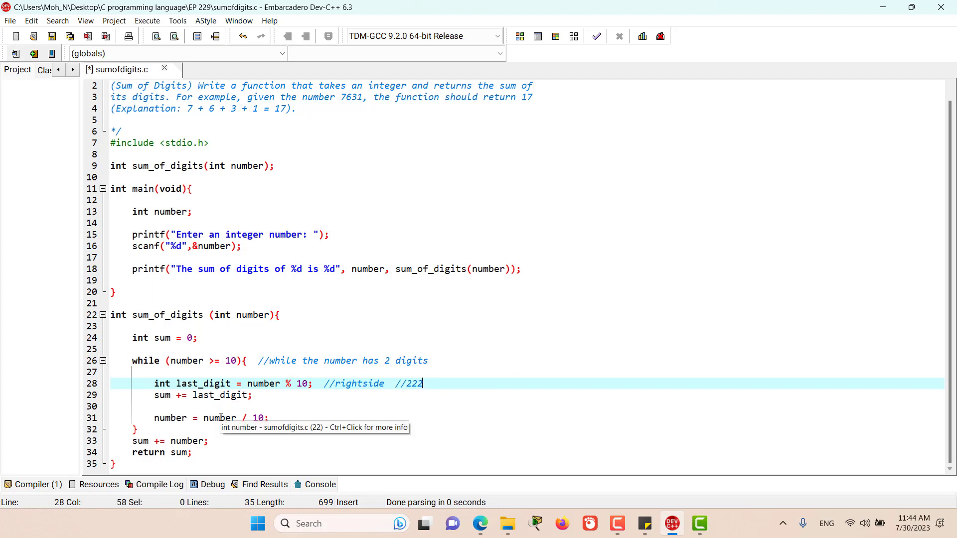
mouse_move(419, 388)
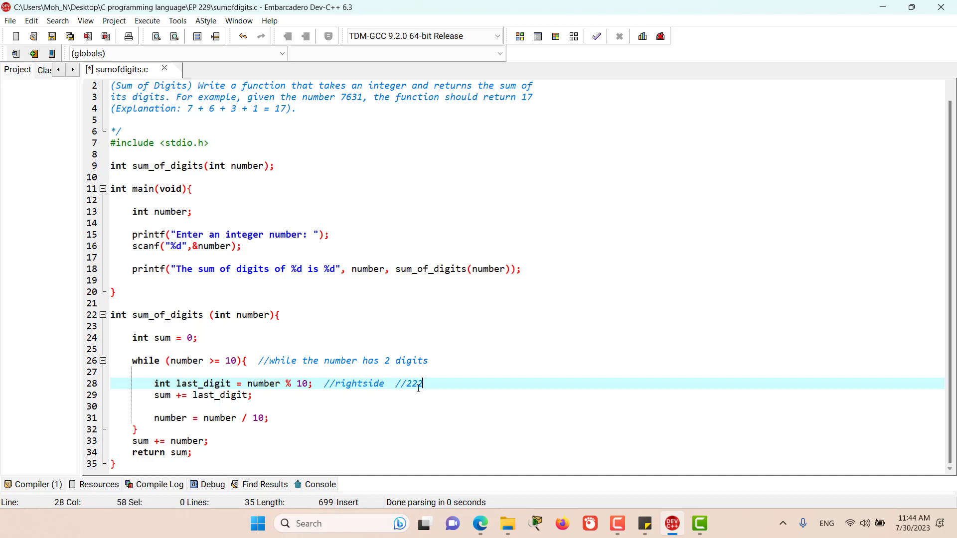
mouse_move(500, 395)
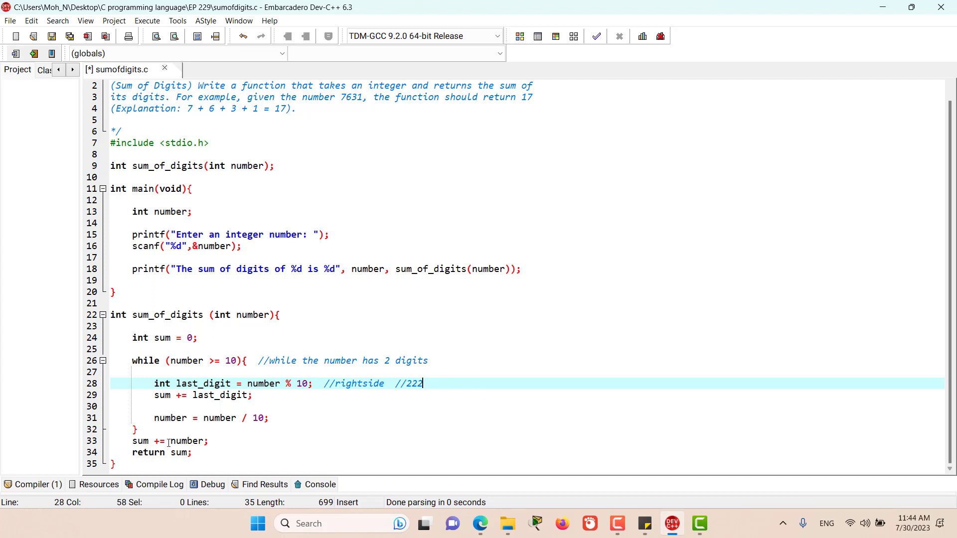
Highlight the number variable in the final addition, then clear the selection
double_click(184, 441)
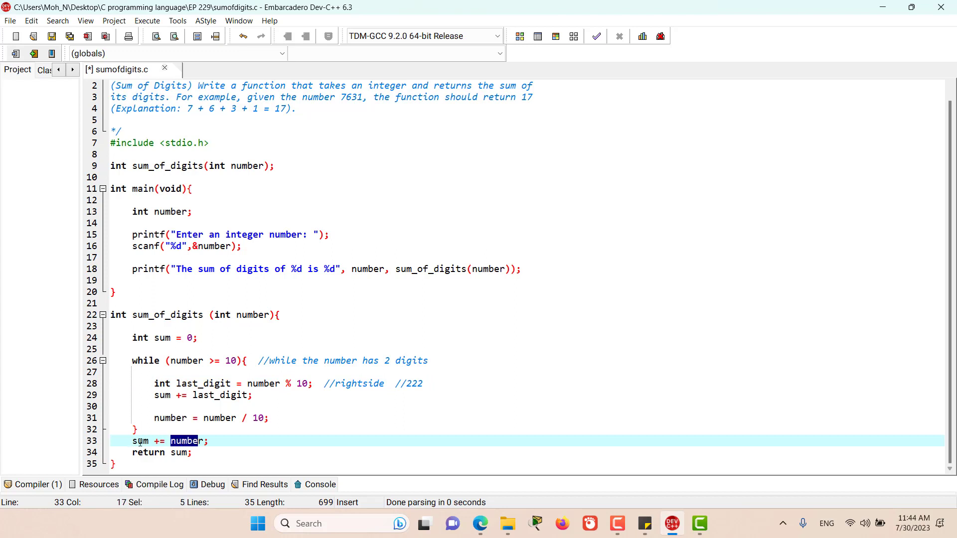
left_click(179, 453)
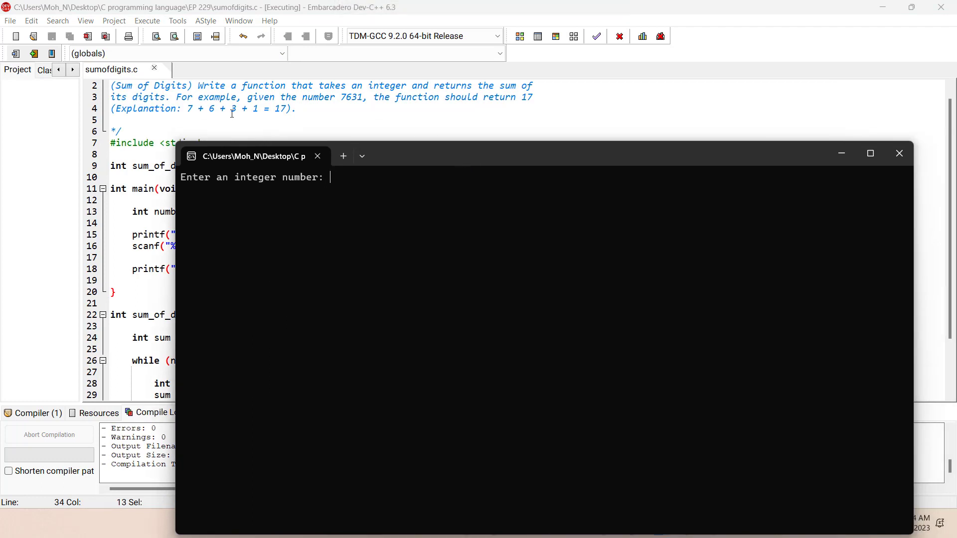
Enter the test input 7631 into the running program to get digit sum 17
type("7631")
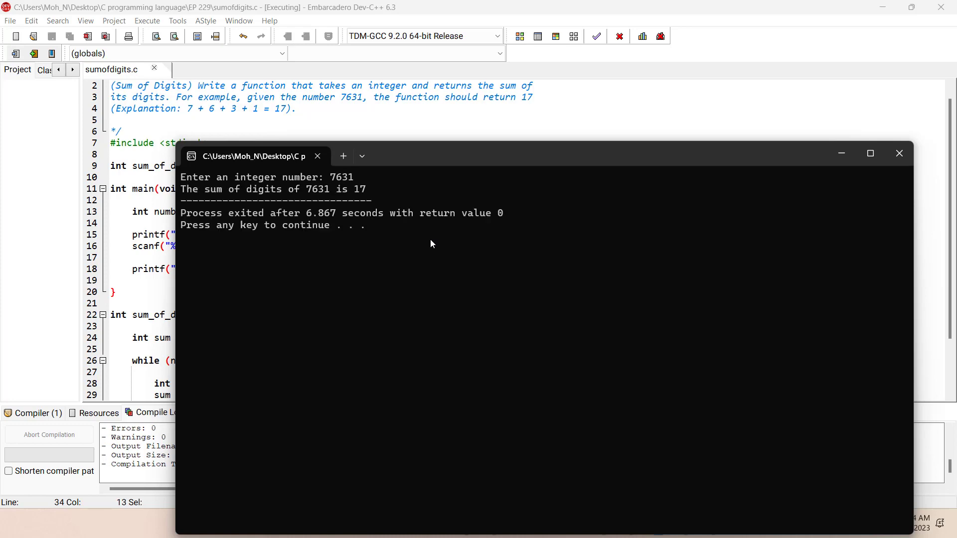
mouse_move(880, 163)
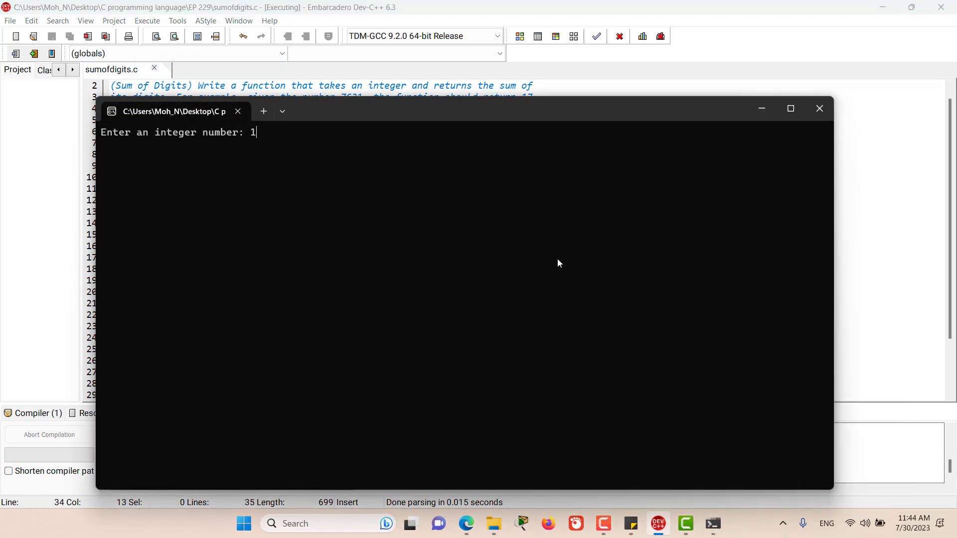
Enter 10000001 to get digit sum 2, then close the console window
type("0000001")
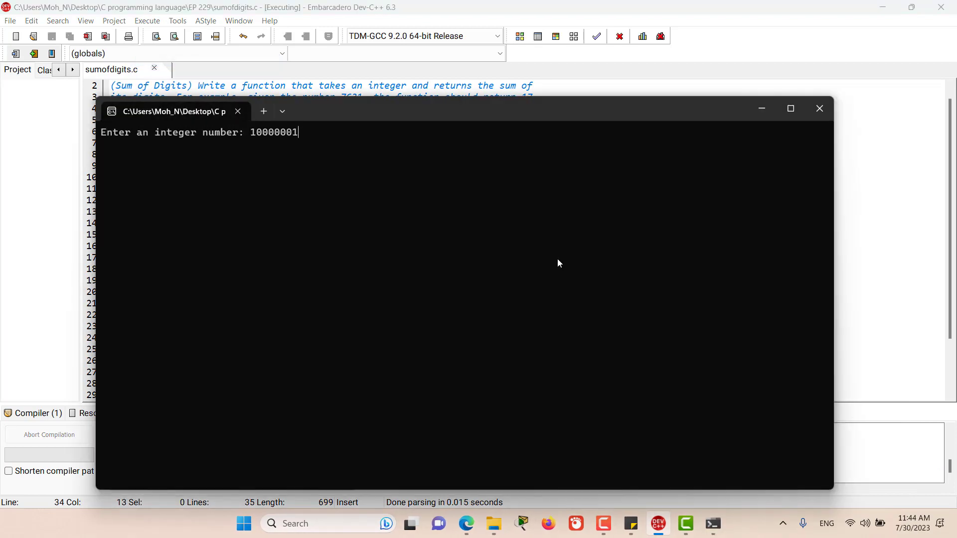
key("enter")
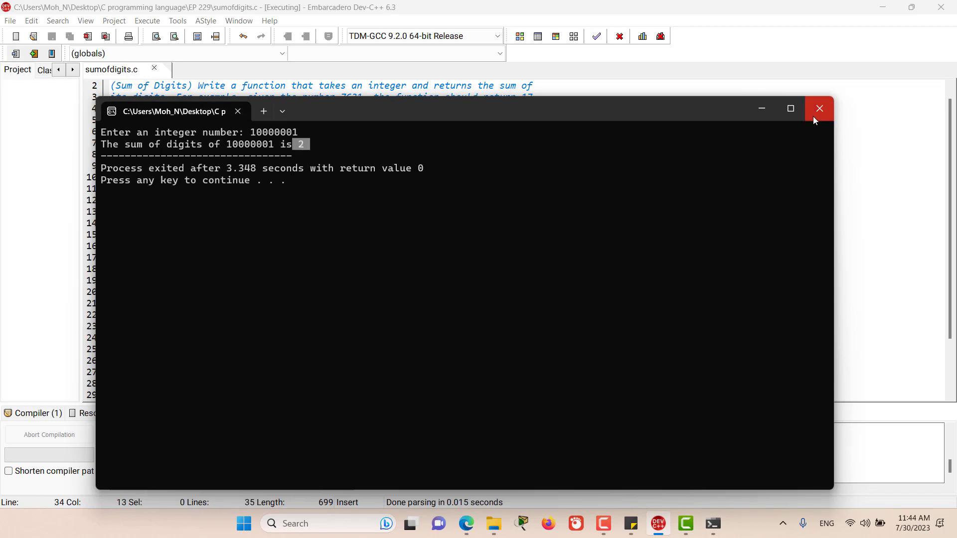
left_click(819, 107)
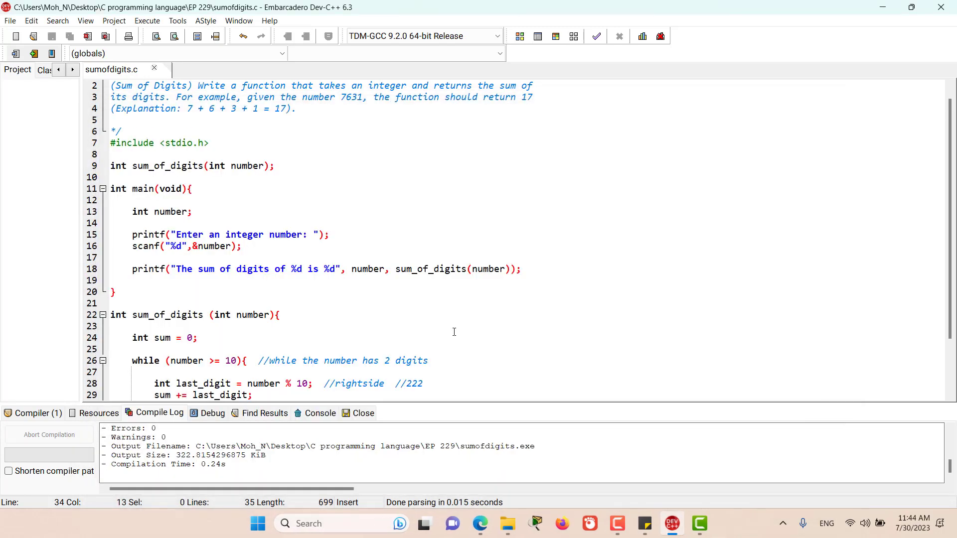
mouse_move(486, 230)
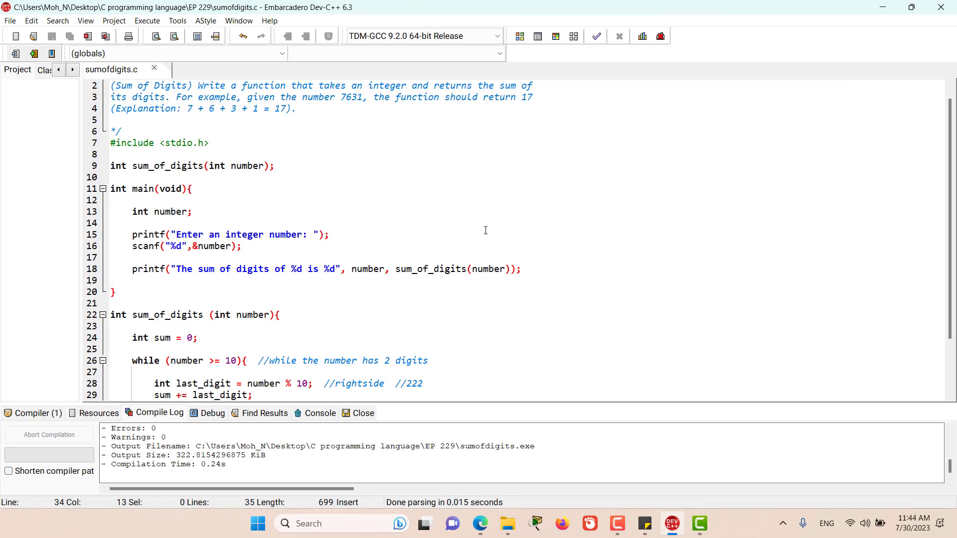